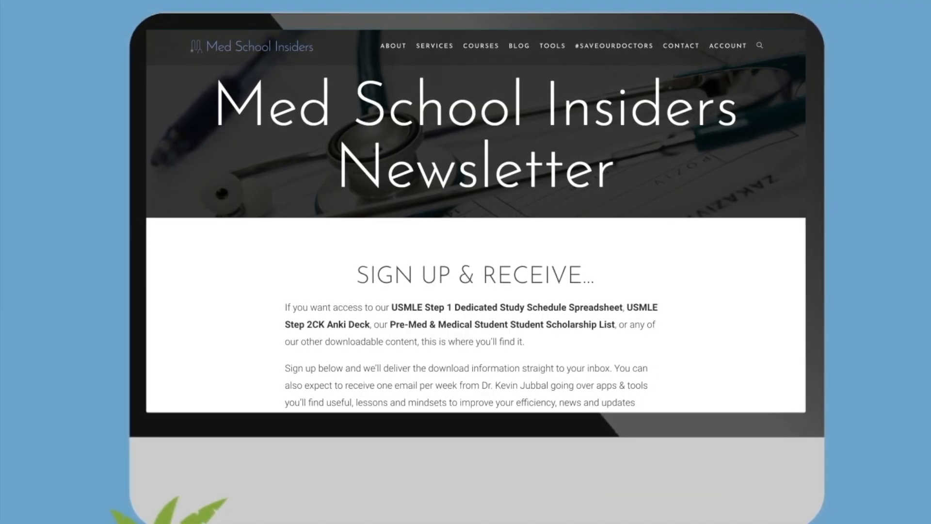
{"action": "scroll", "scroll_direction": "down", "scroll_amount": 3}
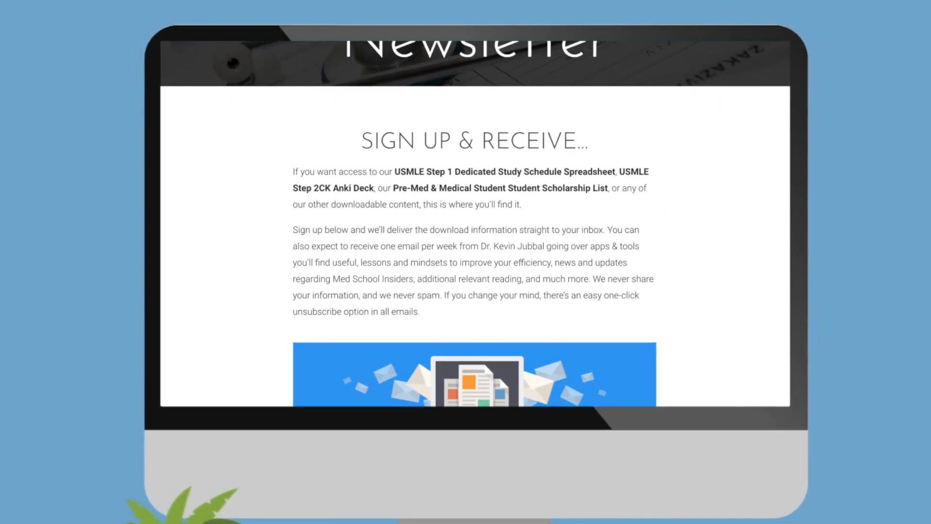
{"action": "scroll", "scroll_direction": "down", "scroll_amount": 3}
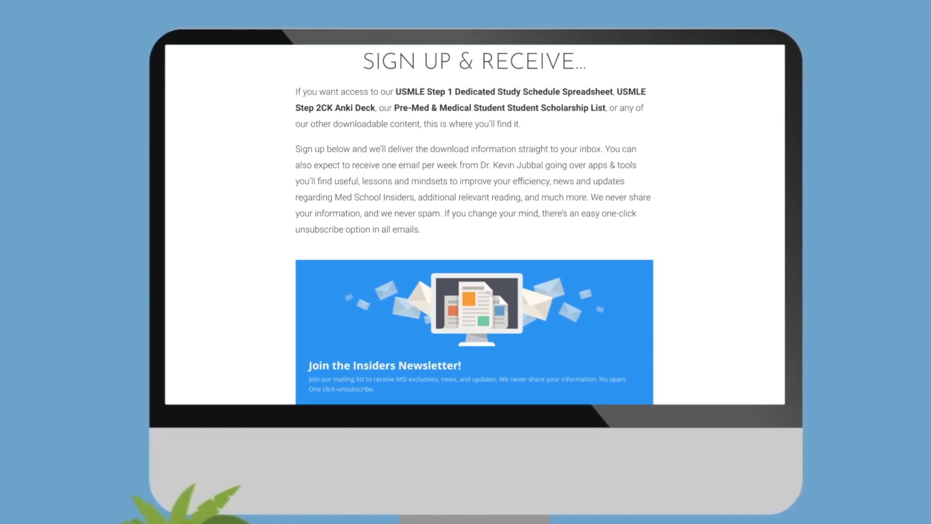
{"action": "scroll", "scroll_direction": "down", "scroll_amount": 3}
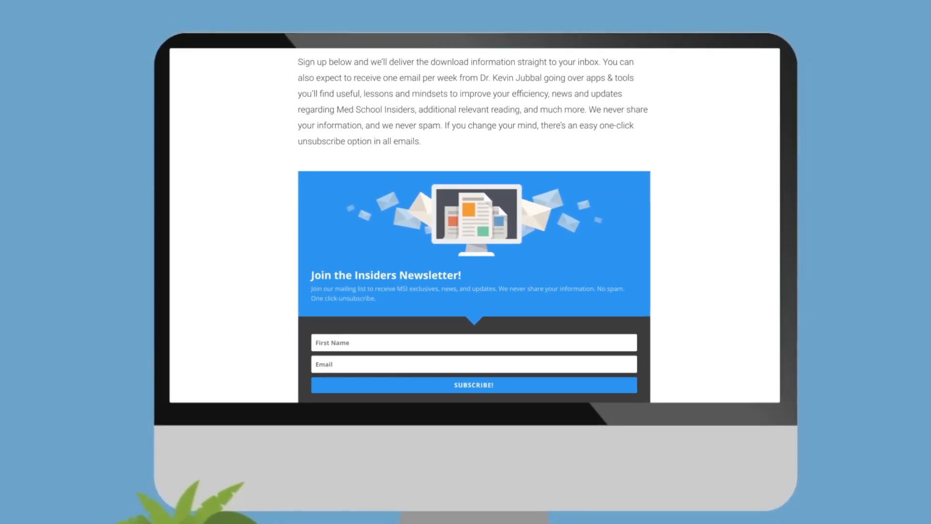
{"action": "scroll", "scroll_direction": "down", "scroll_amount": 3}
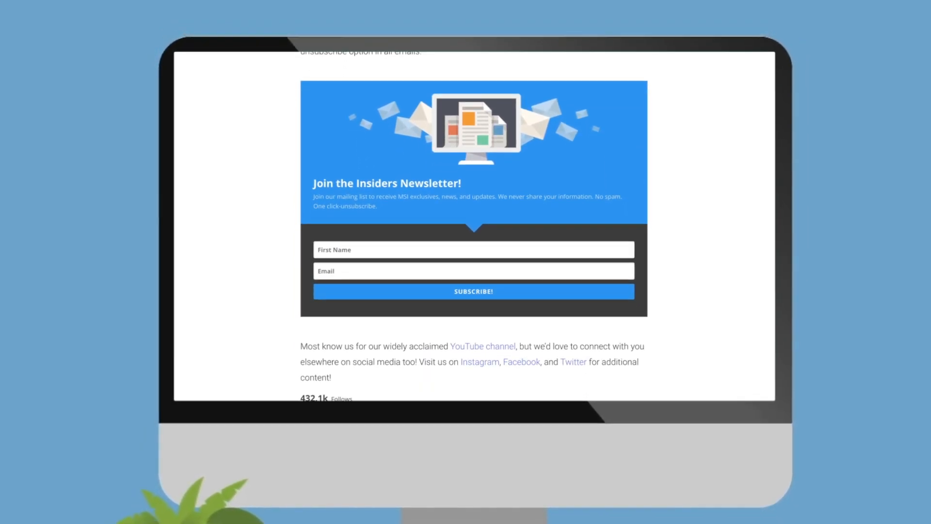
{"action": "scroll", "scroll_direction": "down", "scroll_amount": 3}
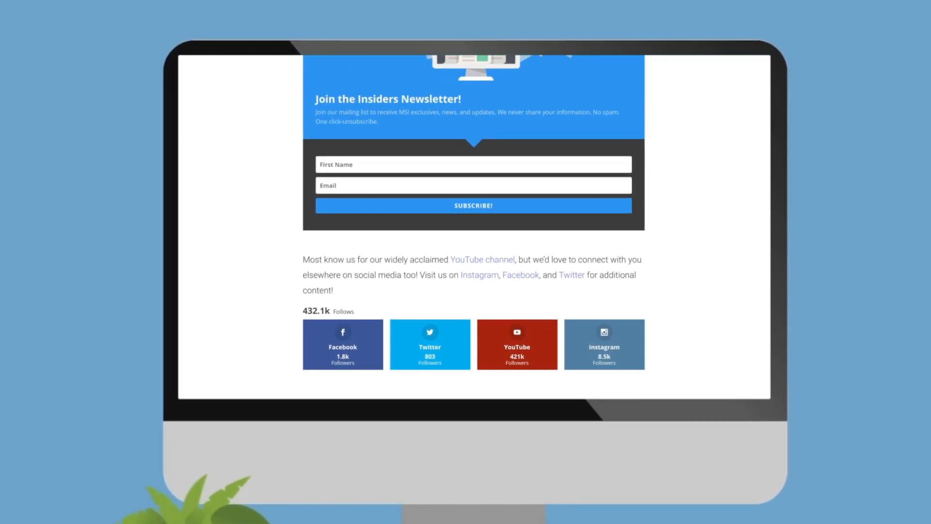
{"action": "scroll", "scroll_direction": "down", "scroll_amount": 3}
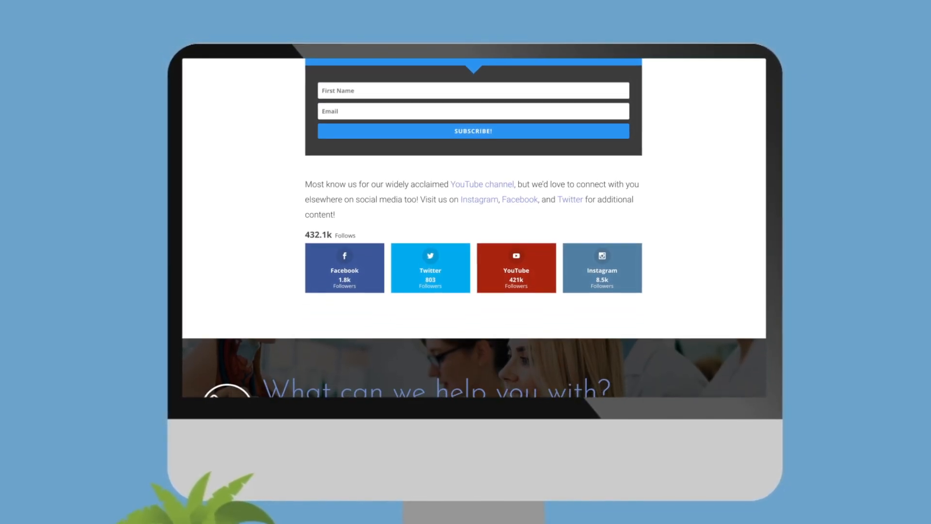
{"action": "scroll", "scroll_direction": "down", "scroll_amount": 3}
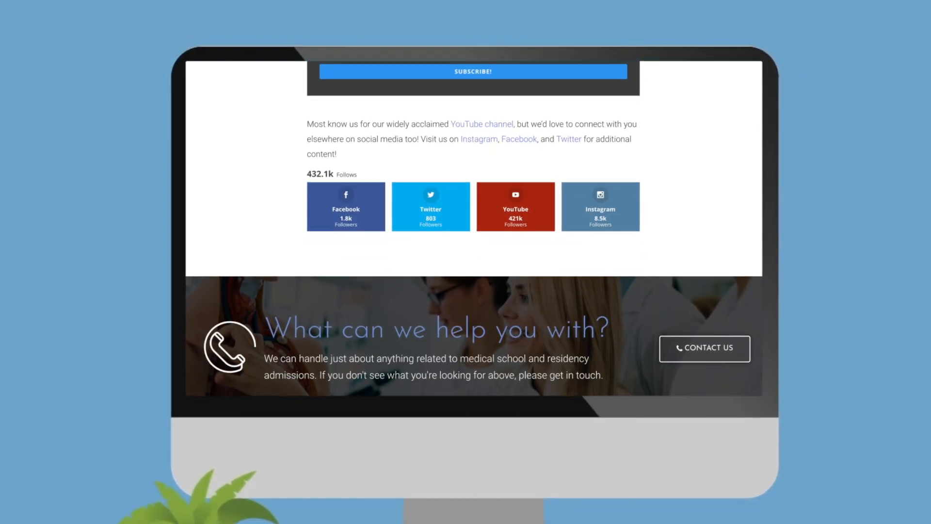
{"action": "scroll", "scroll_direction": "down", "scroll_amount": 3}
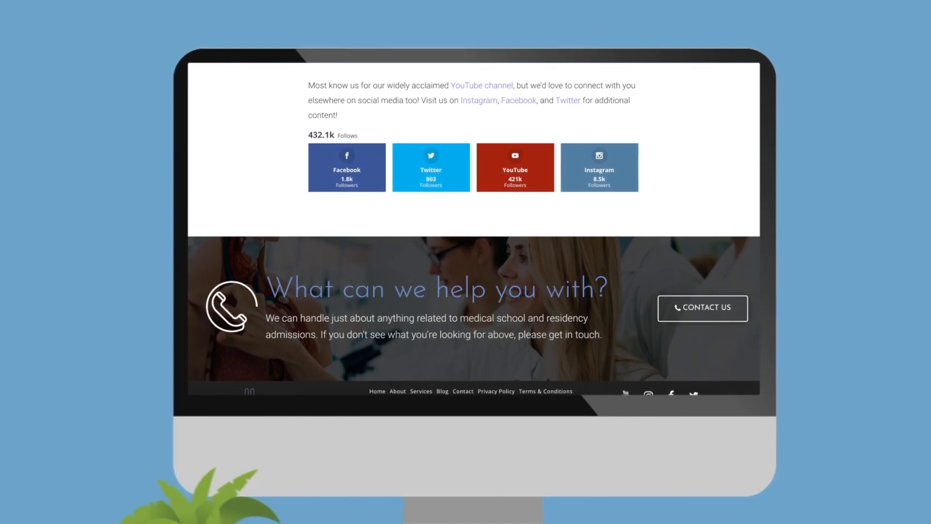
{"action": "scroll", "scroll_direction": "down", "scroll_amount": 3}
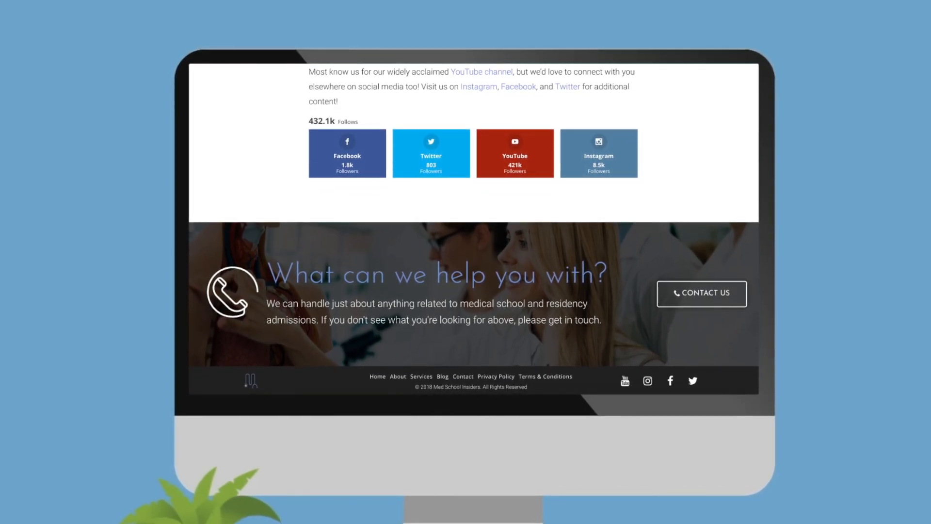